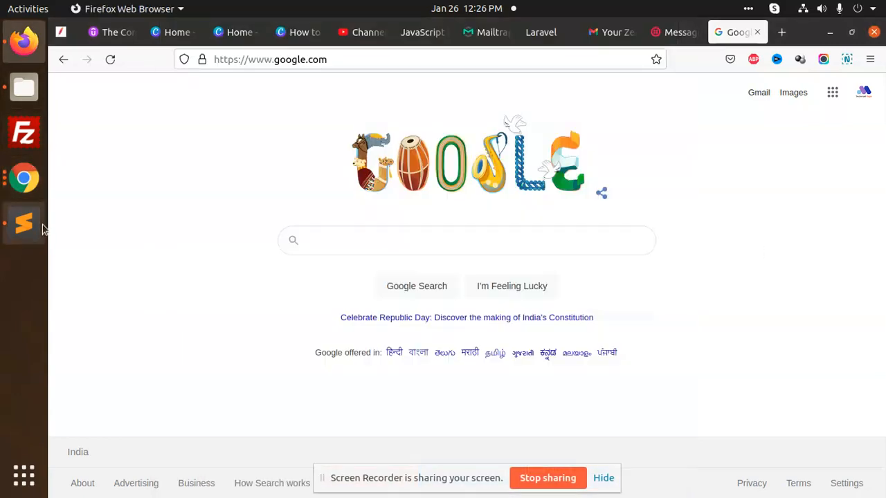
Bring up the Sublime Text notes explaining ls, mkdir, cd and pwd.
{"action": "left_click", "coordinate": [24, 223]}
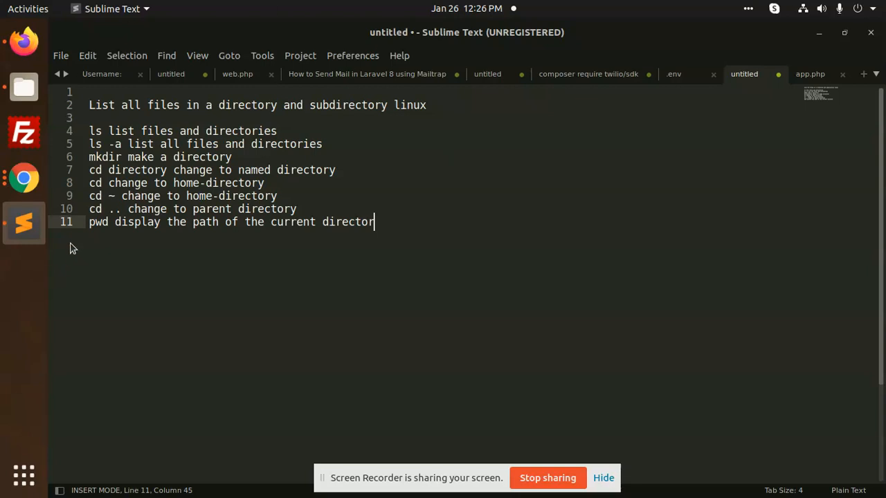
{"action": "mouse_move", "coordinate": [291, 344]}
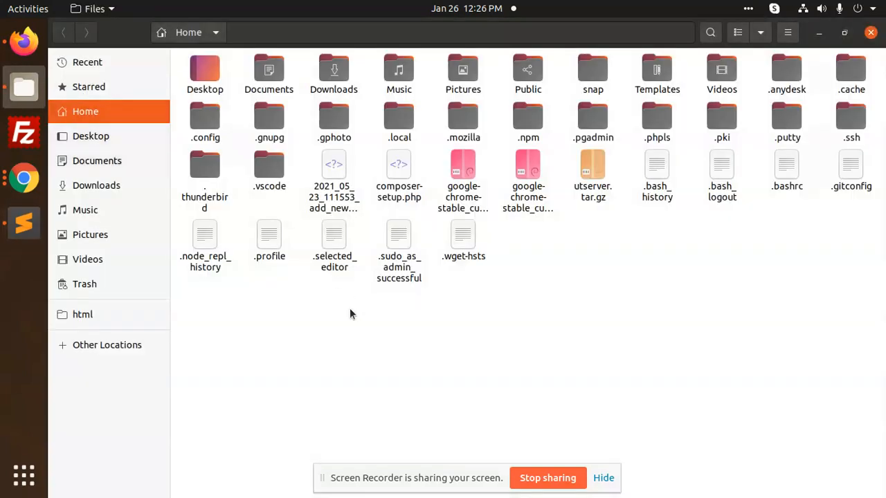
{"action": "mouse_move", "coordinate": [315, 386]}
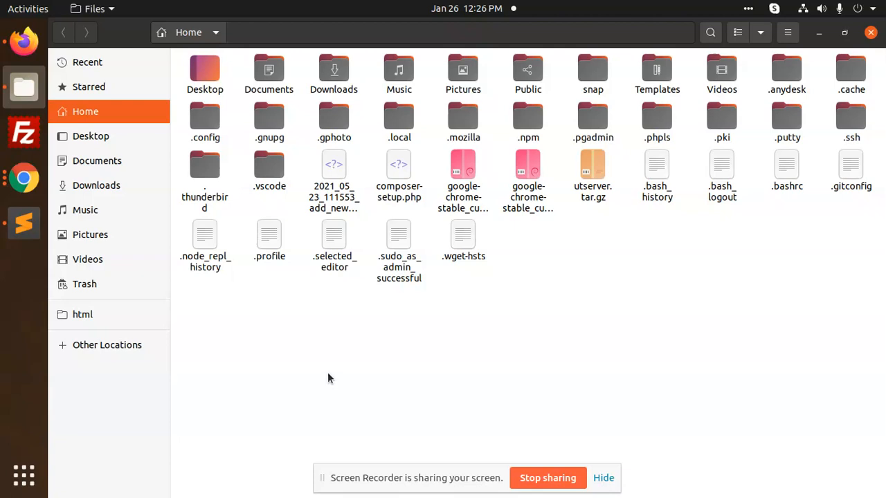
{"action": "mouse_move", "coordinate": [512, 326]}
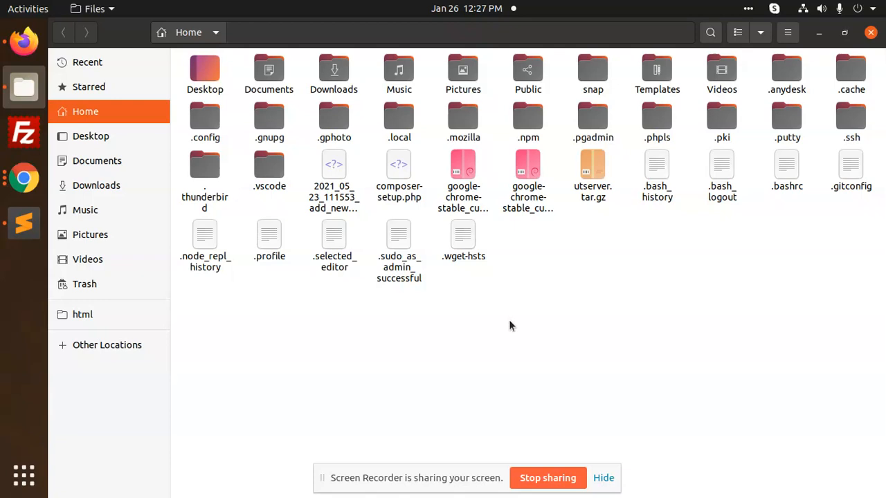
{"action": "mouse_move", "coordinate": [599, 304]}
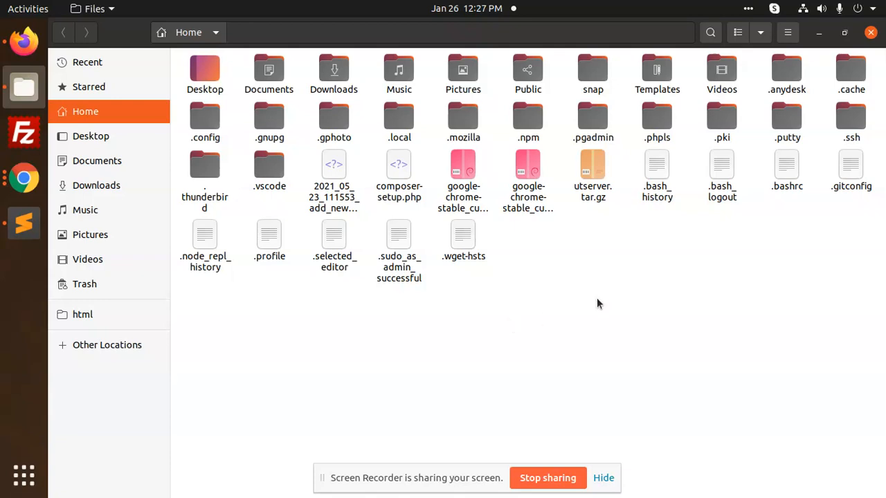
{"action": "mouse_move", "coordinate": [582, 325]}
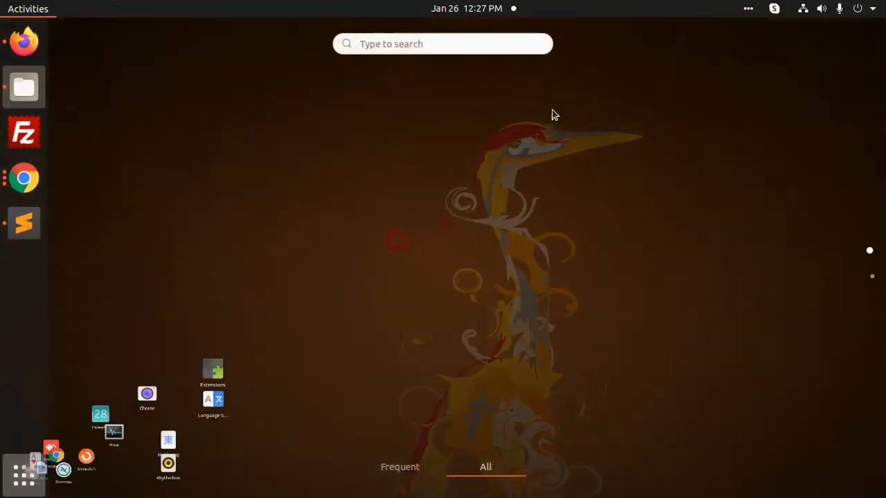
Search Activities for 't' to launch Terminal.
{"action": "type", "text": "t"}
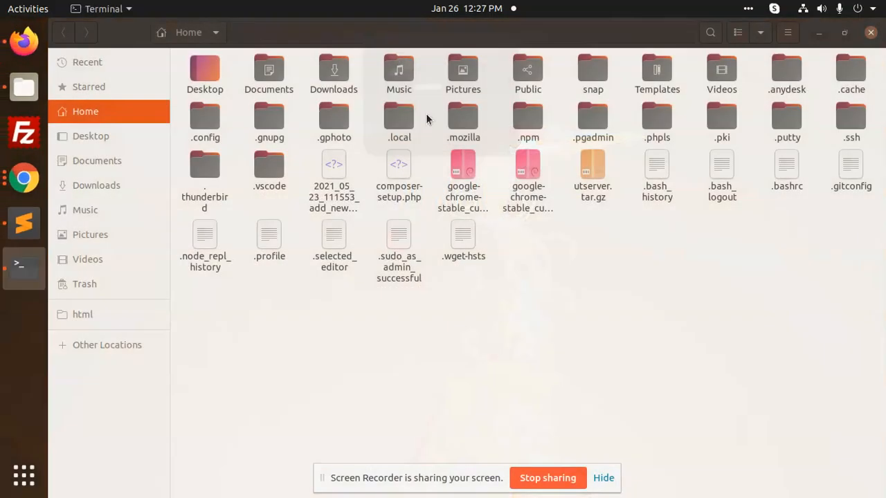
Open and close a home-folder terminal, then show the html web folder in Files.
{"action": "left_click", "coordinate": [23, 262]}
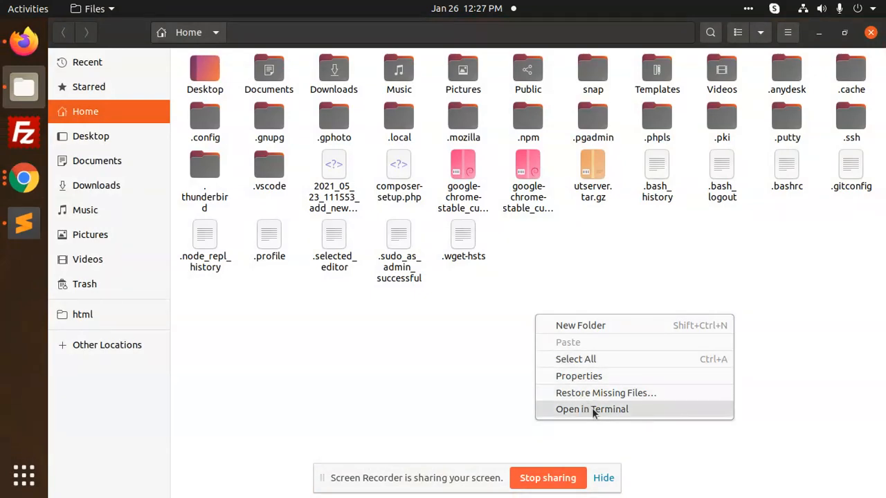
{"action": "left_click", "coordinate": [592, 409]}
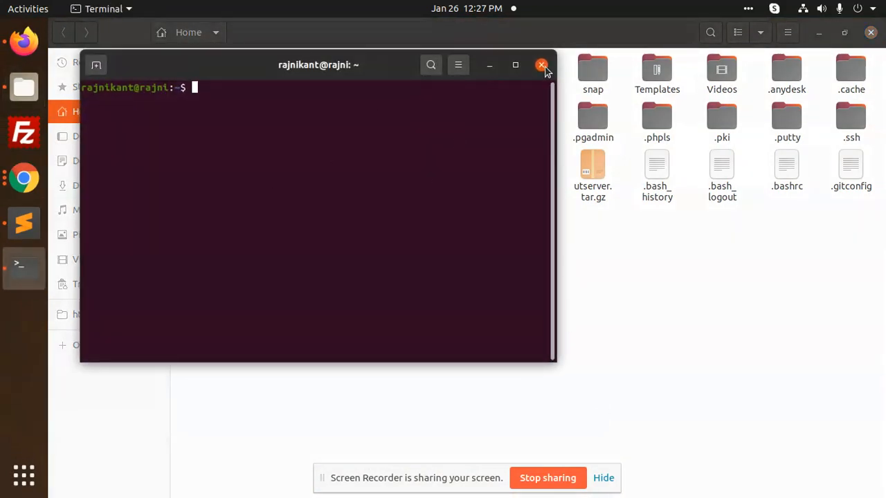
{"action": "left_click", "coordinate": [542, 64]}
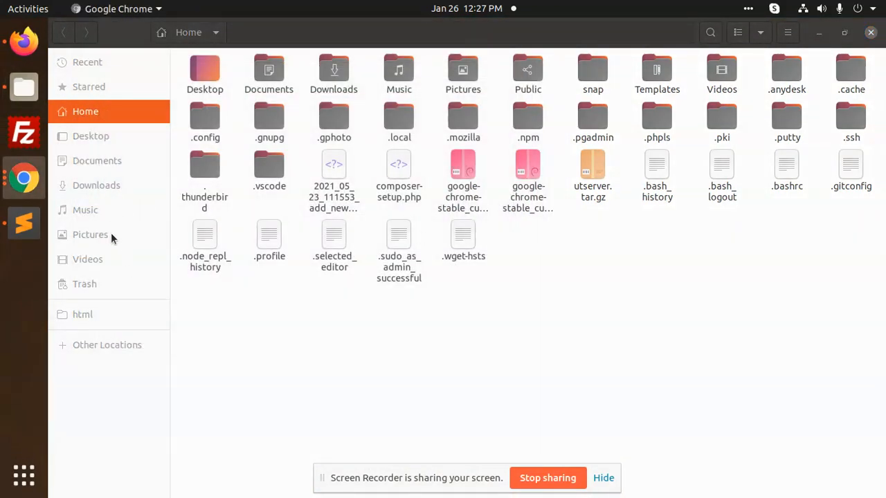
{"action": "left_click", "coordinate": [82, 314]}
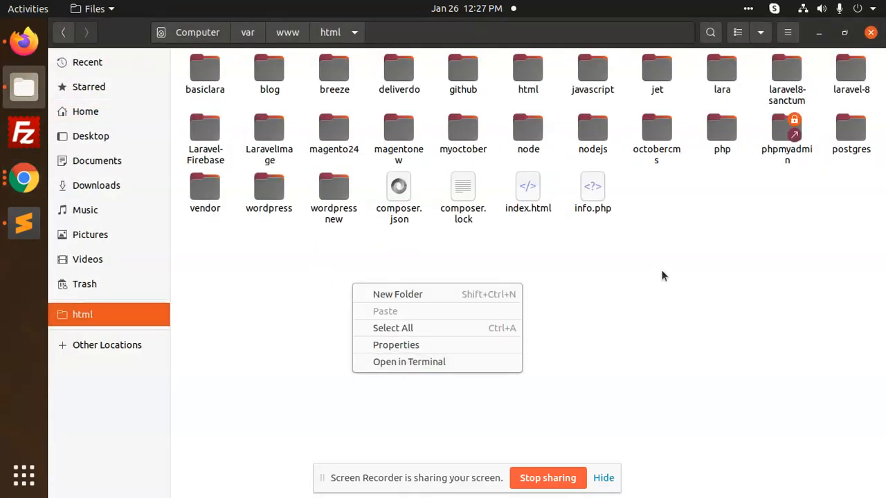
Open the basiclara project folder and launch a terminal from it.
{"action": "double_click", "coordinate": [204, 68]}
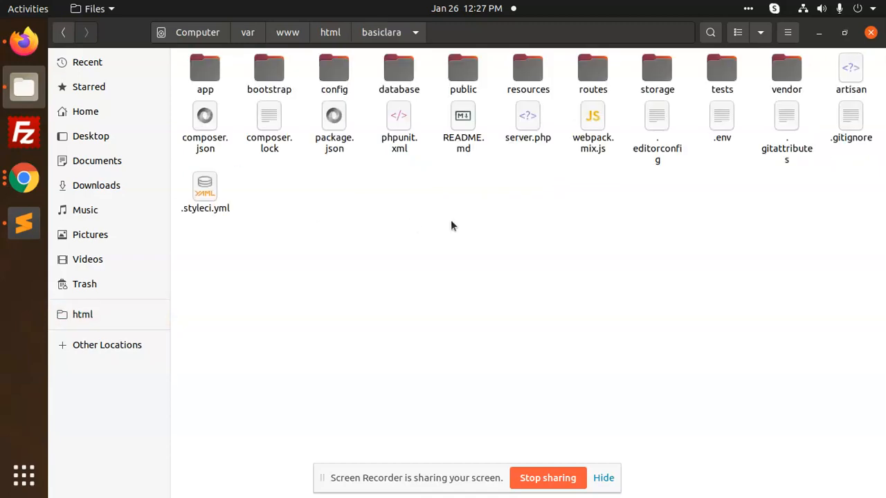
{"action": "left_click", "coordinate": [24, 267]}
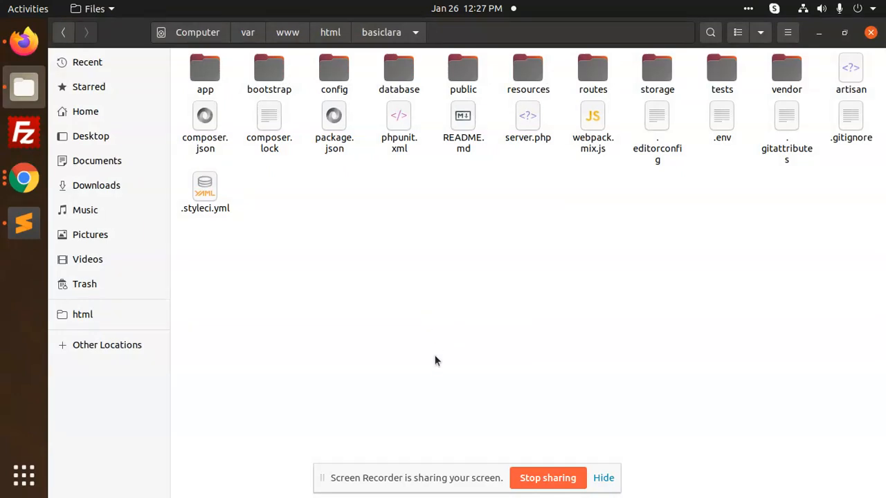
{"action": "mouse_move", "coordinate": [436, 366]}
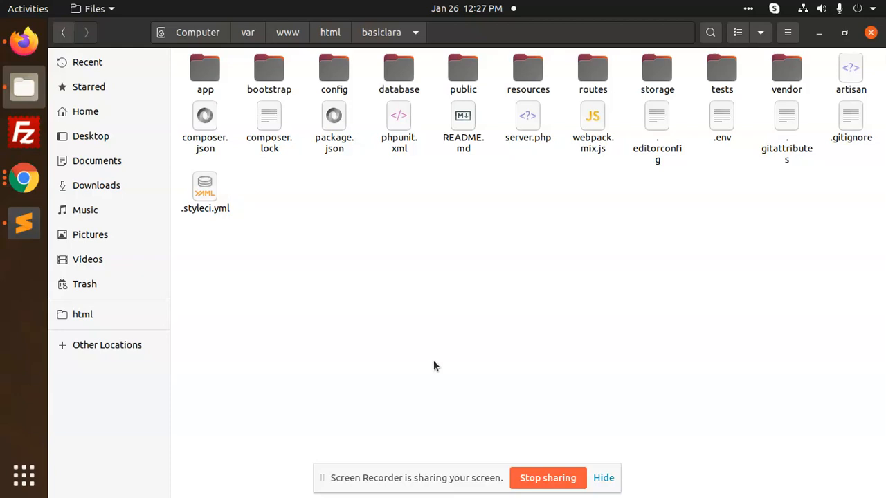
{"action": "mouse_move", "coordinate": [454, 361]}
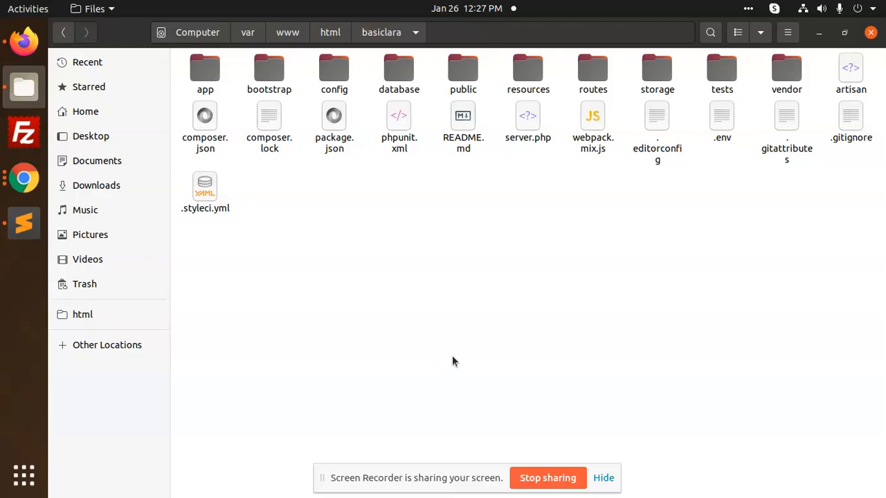
{"action": "mouse_move", "coordinate": [501, 369]}
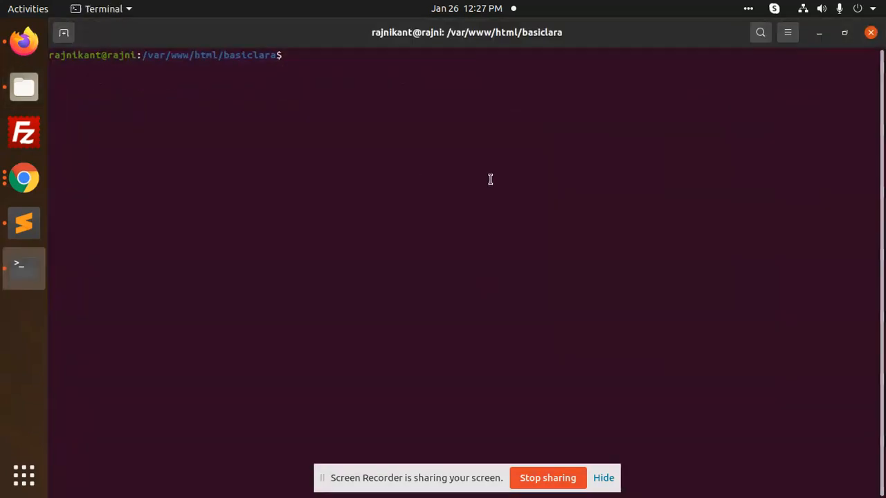
Go home and run ls, enter Pictures via Tab completion, and list its screenshots.
{"action": "type", "text": "cd"}
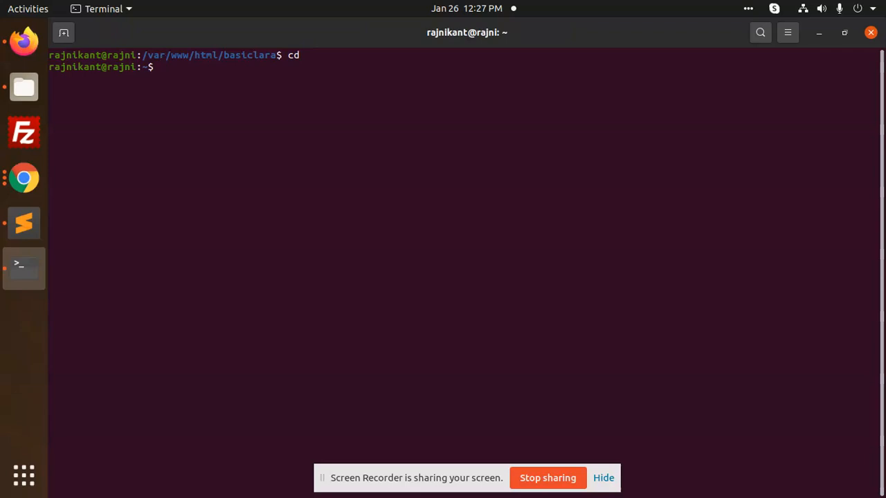
{"action": "type", "text": "ls"}
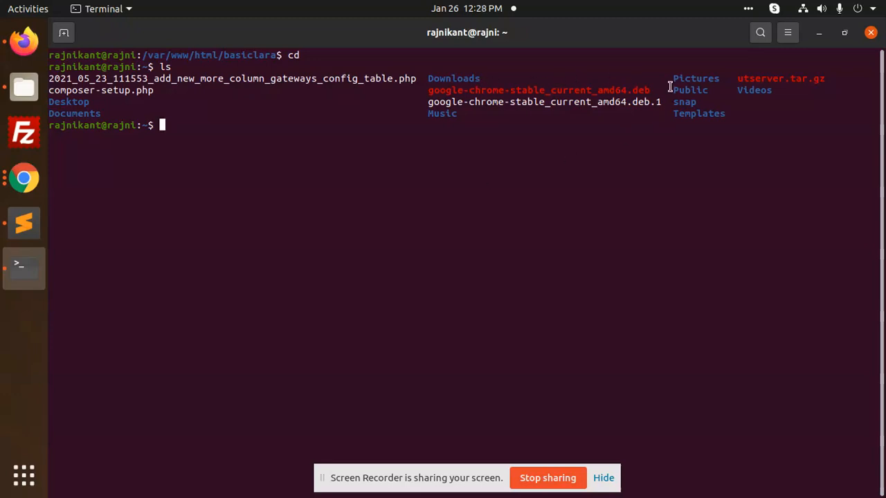
{"action": "type", "text": "cd"}
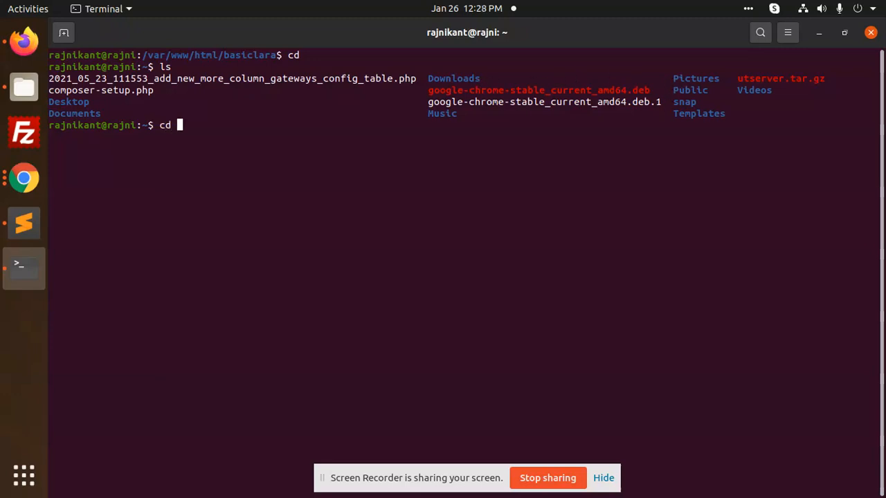
{"action": "type", "text": "p"}
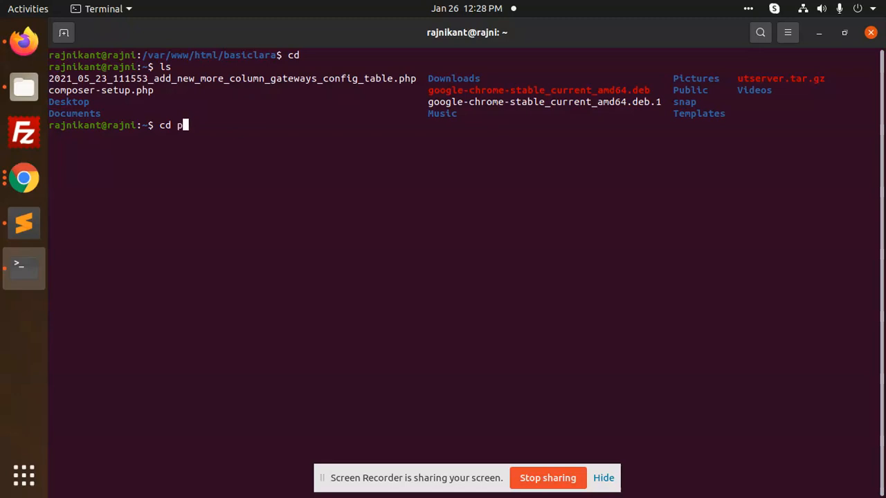
{"action": "key", "text": "BackSpace"}
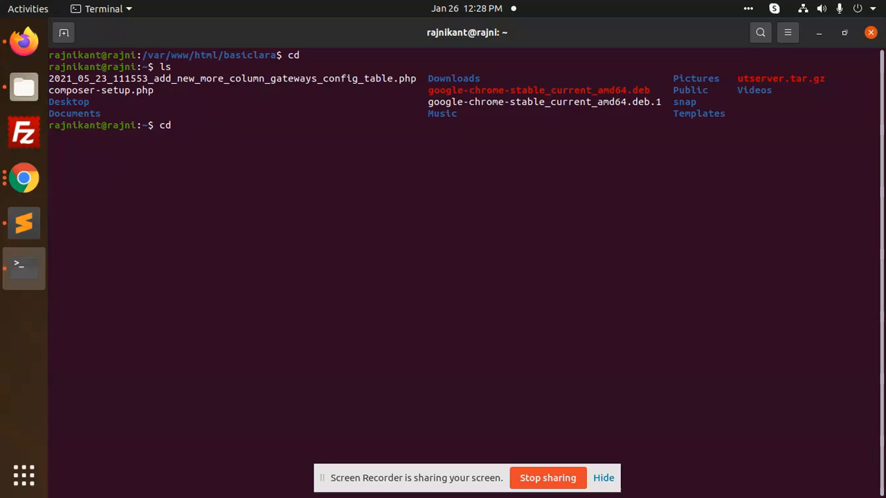
{"action": "type", "text": "P"}
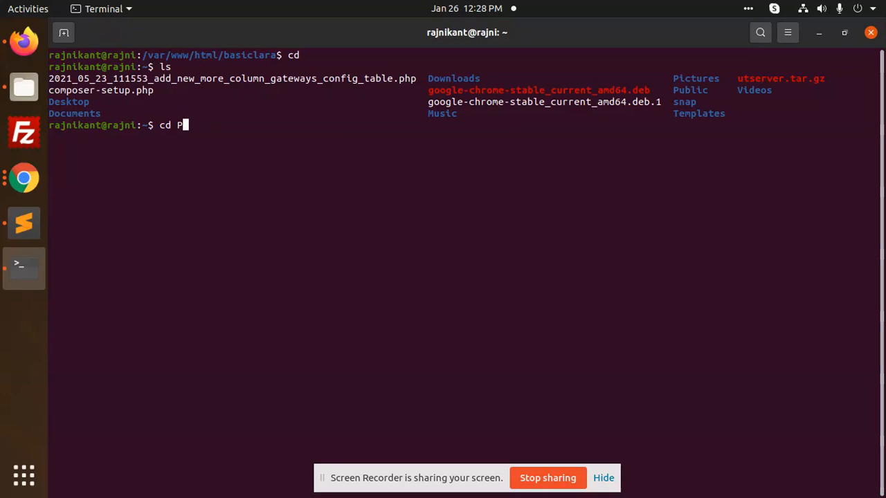
{"action": "key", "text": "Tab"}
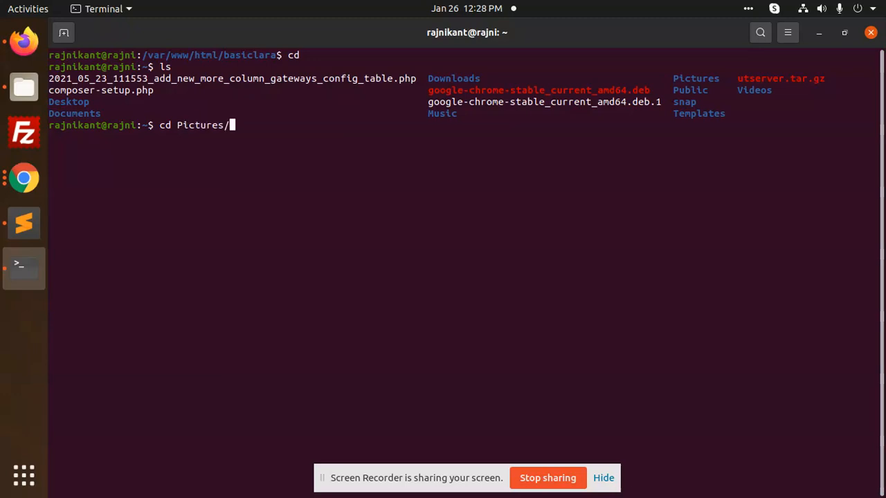
{"action": "key", "text": "BackSpace"}
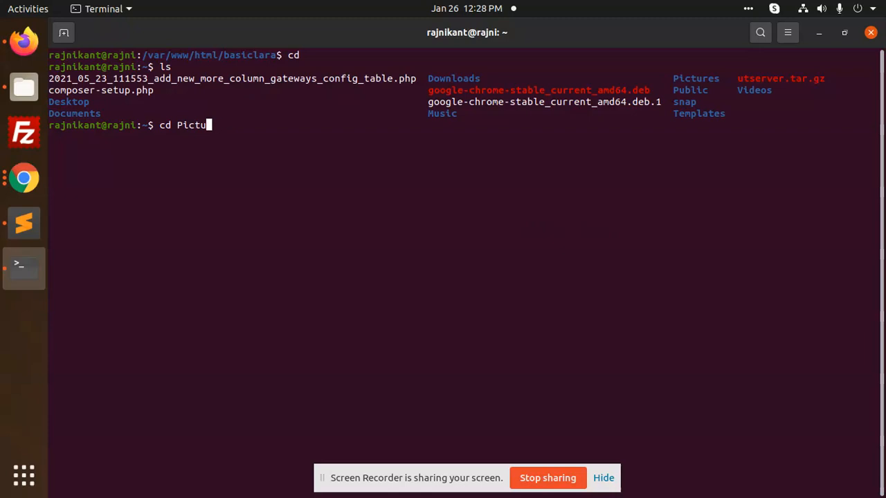
{"action": "key", "text": "BackSpace"}
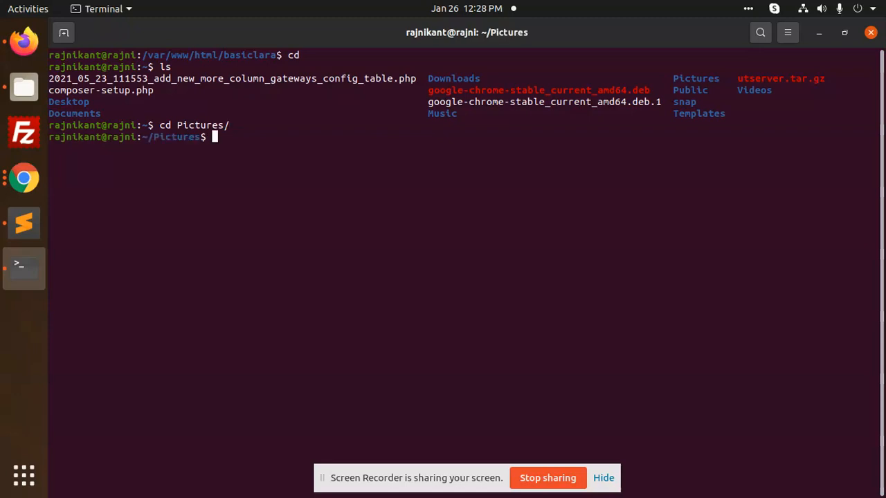
{"action": "type", "text": "ls"}
{"action": "type", "text": "cd"}
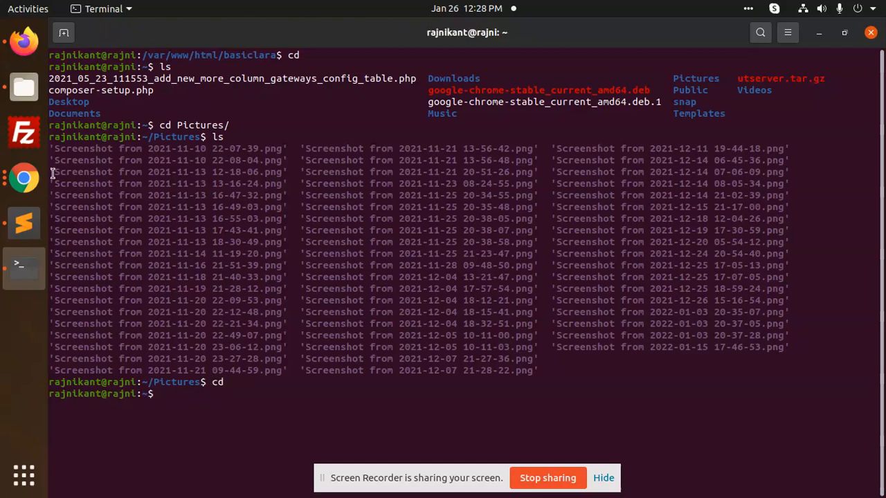
After checking the notes, cd into /var/www/html and run ls -a.
{"action": "left_click", "coordinate": [24, 223]}
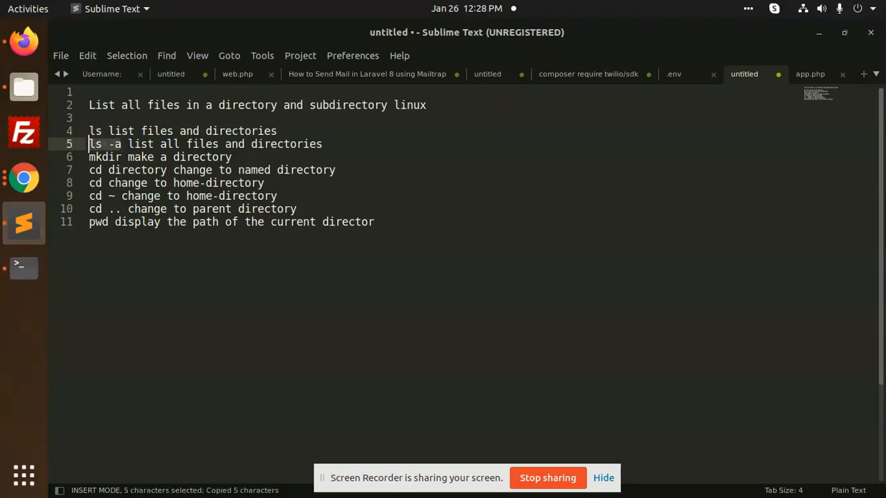
{"action": "left_click", "coordinate": [23, 268]}
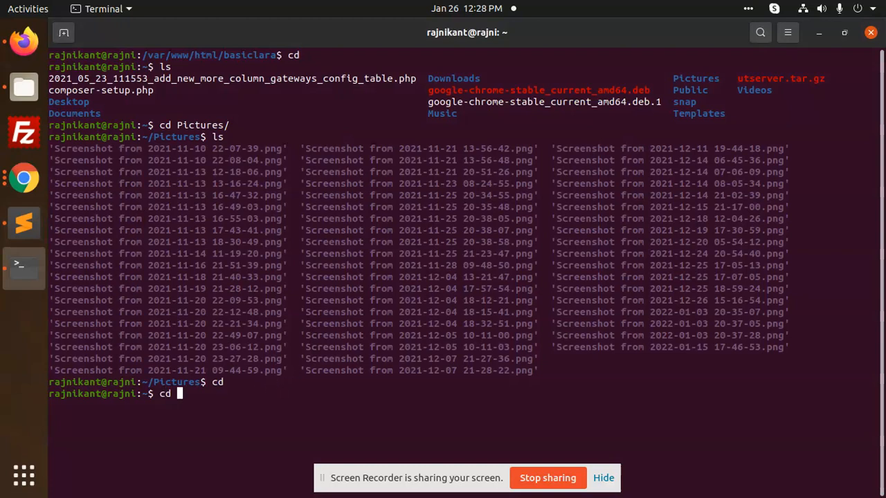
{"action": "type", "text": "/var/w"}
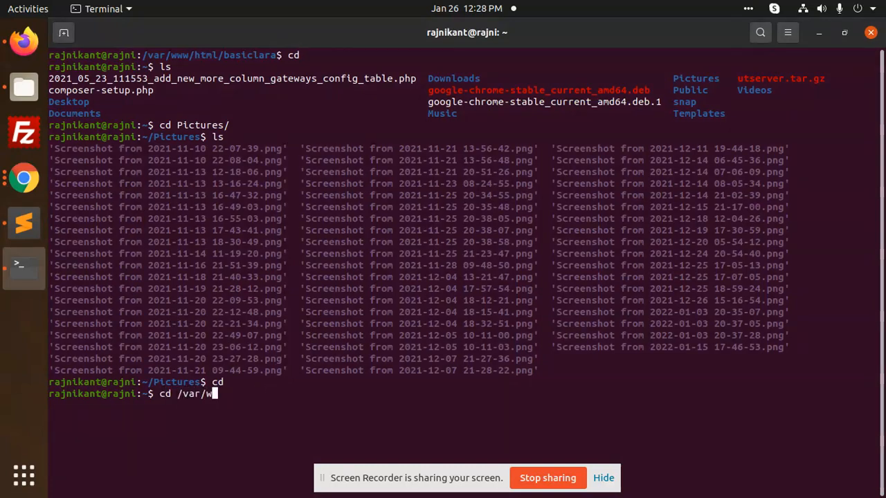
{"action": "type", "text": "ww/html/"}
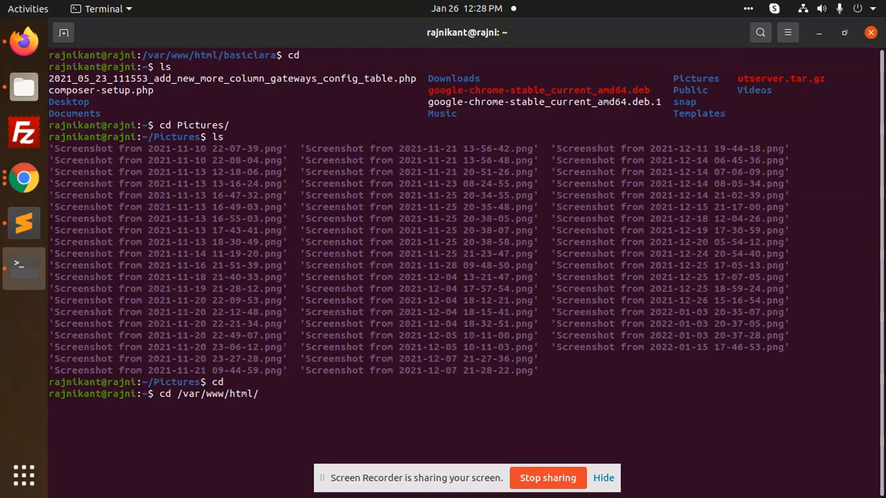
{"action": "key", "text": "Return"}
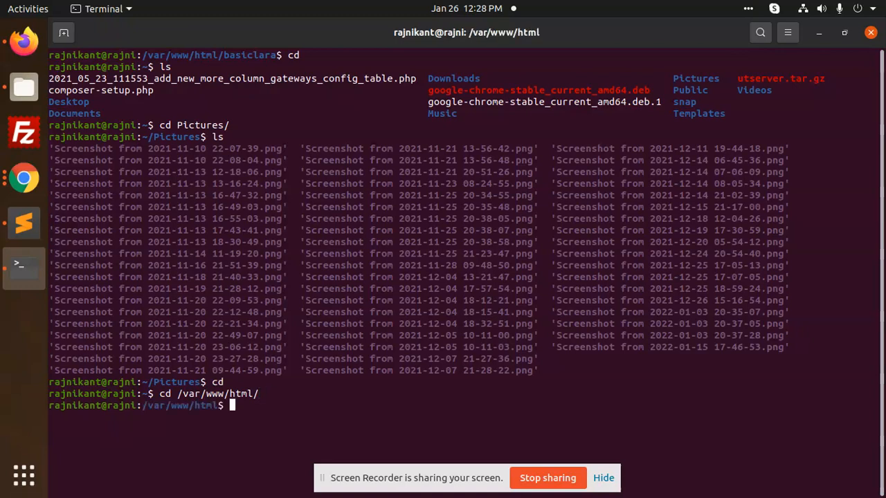
{"action": "type", "text": "ls -a"}
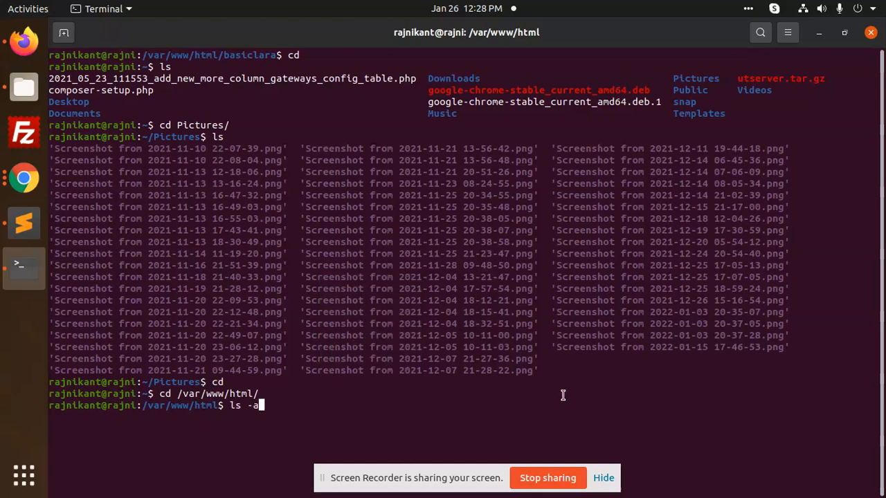
{"action": "key", "text": "Return"}
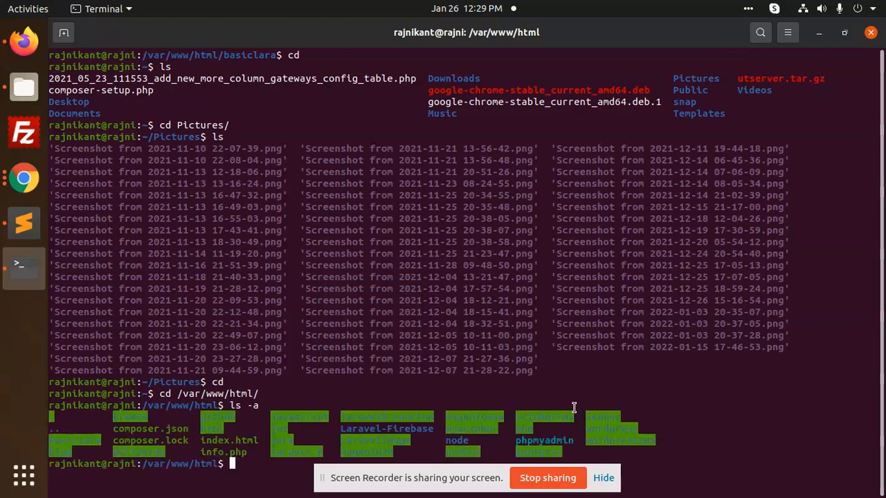
{"action": "mouse_move", "coordinate": [300, 469]}
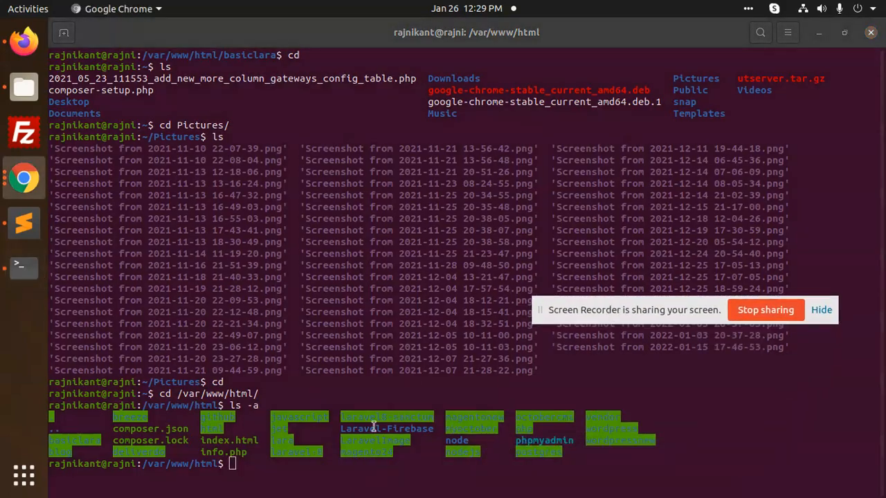
{"action": "mouse_move", "coordinate": [253, 464]}
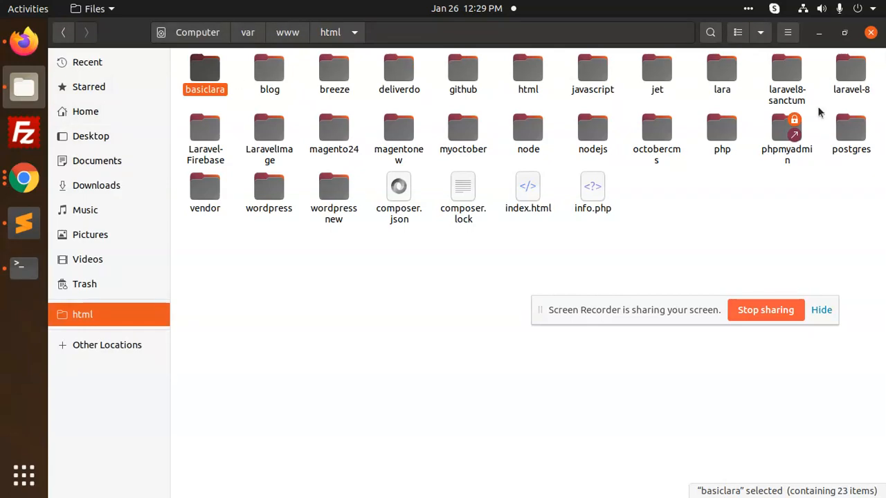
Bring the Sublime Text command notes back to the front.
{"action": "left_click", "coordinate": [23, 265]}
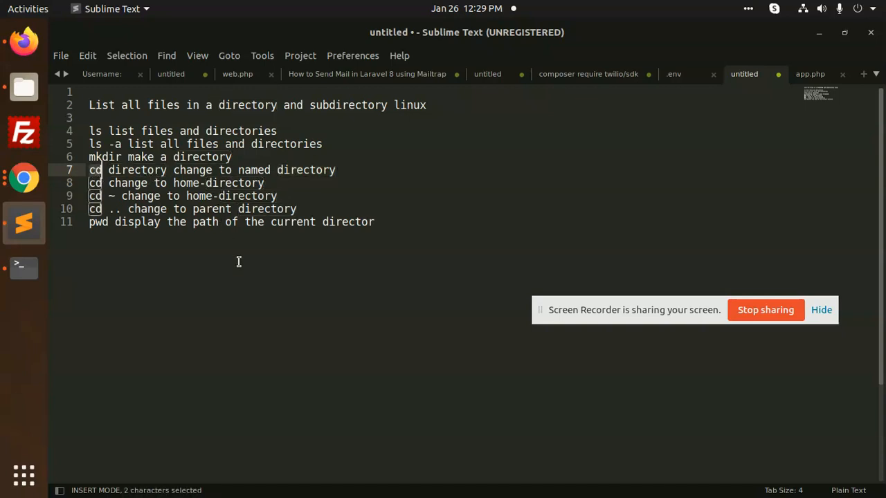
Run cd ~, return to /var/www/html, then cd .. twice to reach /var.
{"action": "left_click", "coordinate": [24, 267]}
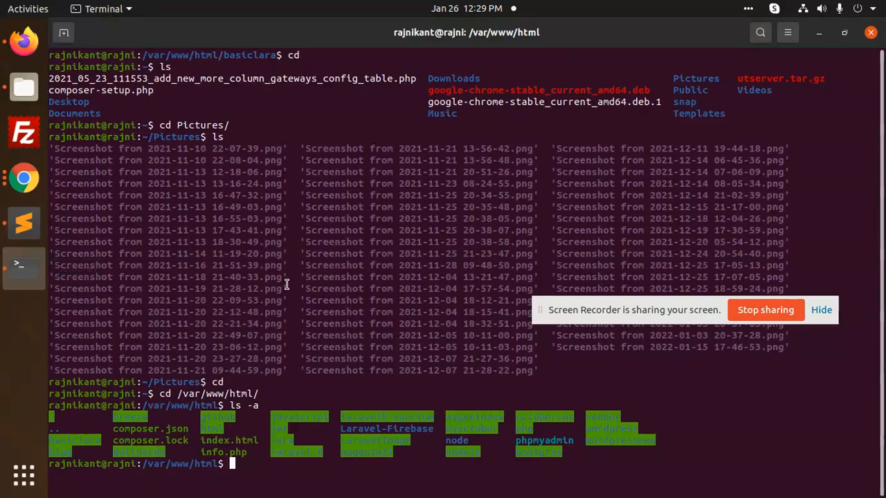
{"action": "type", "text": "cd"}
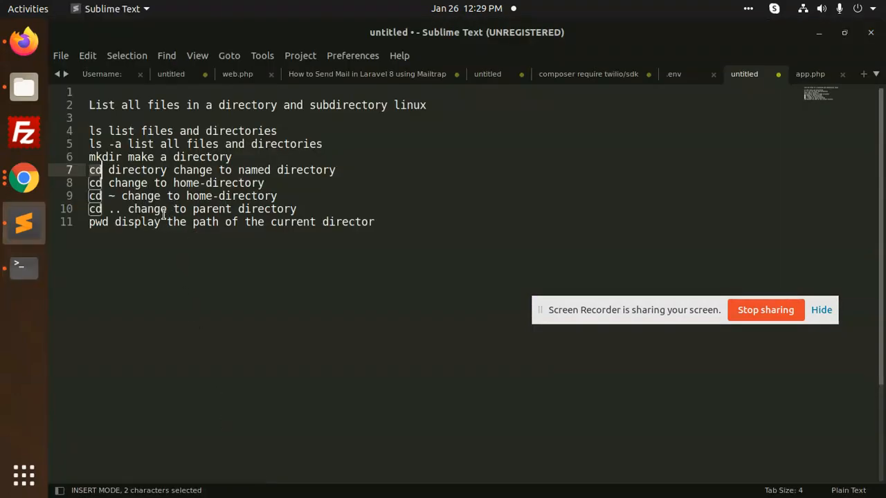
{"action": "left_click", "coordinate": [23, 267]}
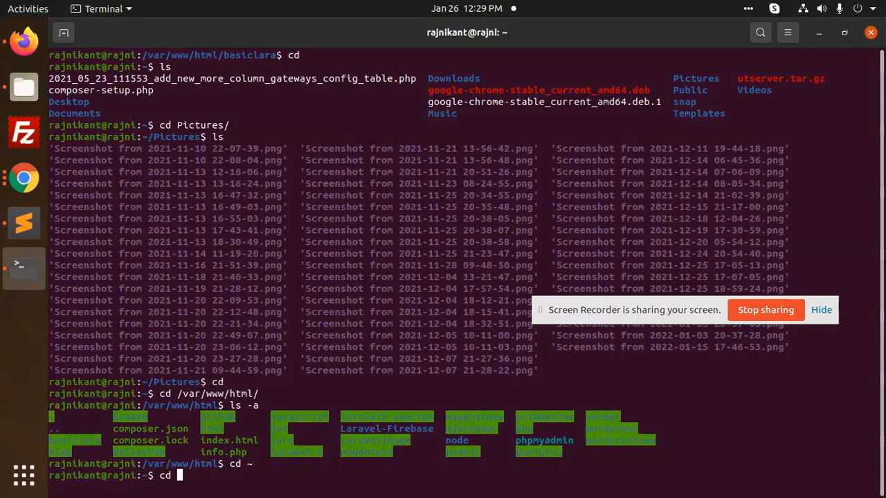
{"action": "type", "text": "/var/www/html/"}
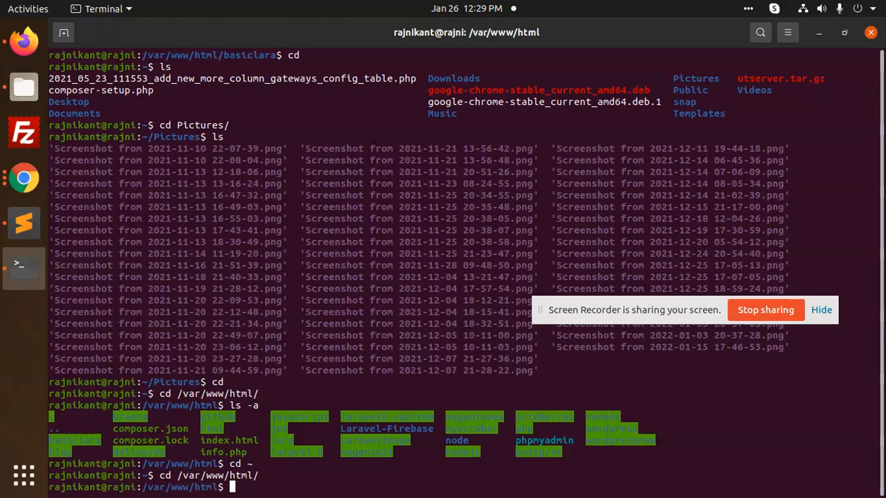
{"action": "type", "text": "cd .."}
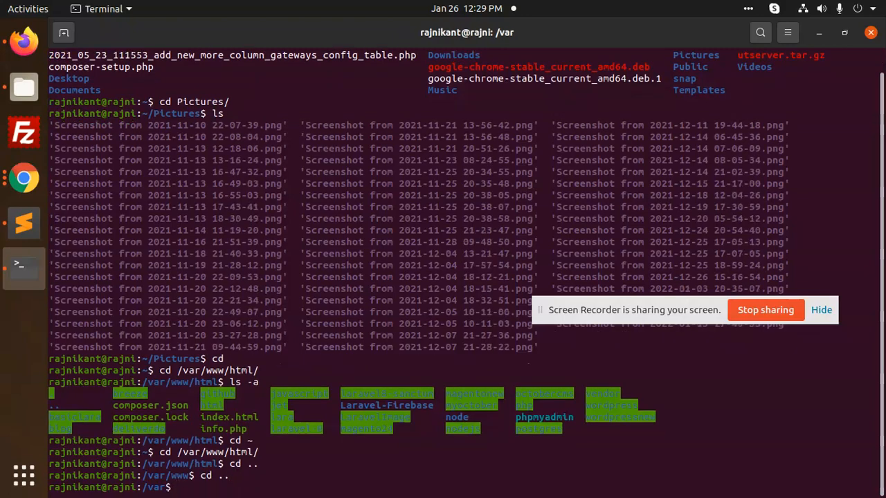
{"action": "left_click", "coordinate": [23, 223]}
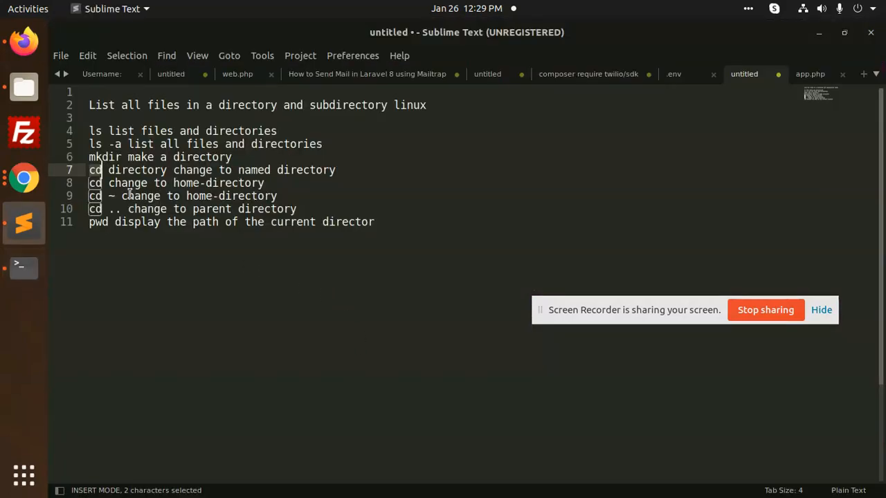
{"action": "mouse_move", "coordinate": [187, 230]}
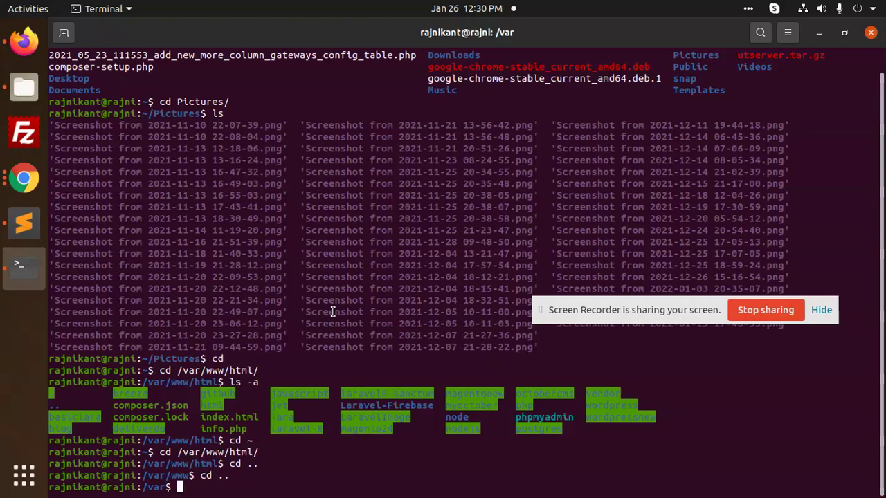
Run pwd to print /var, then return to the Sublime Text notes.
{"action": "type", "text": "pwd"}
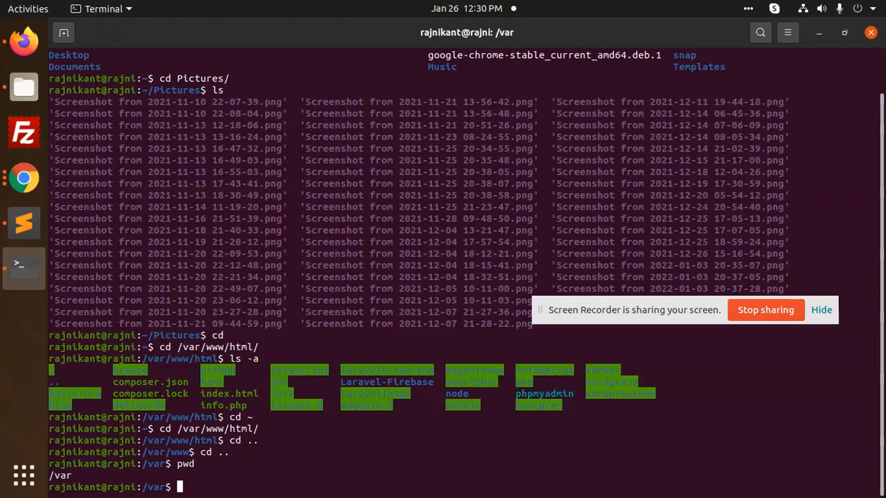
{"action": "left_click", "coordinate": [23, 223]}
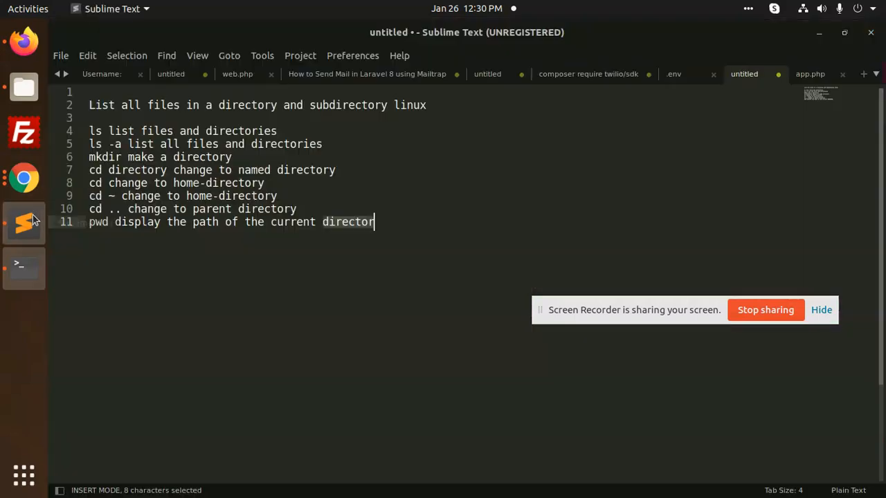